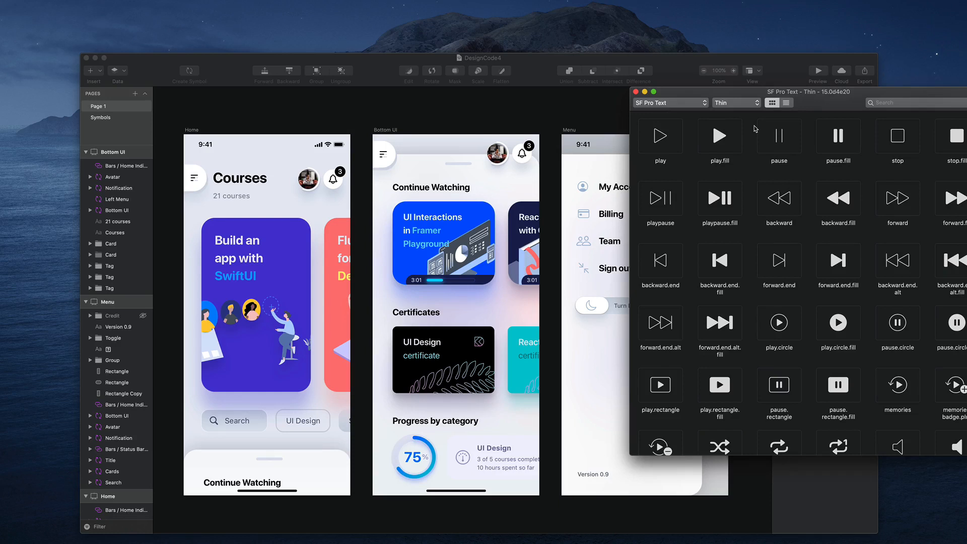
mouse_move(695, 171)
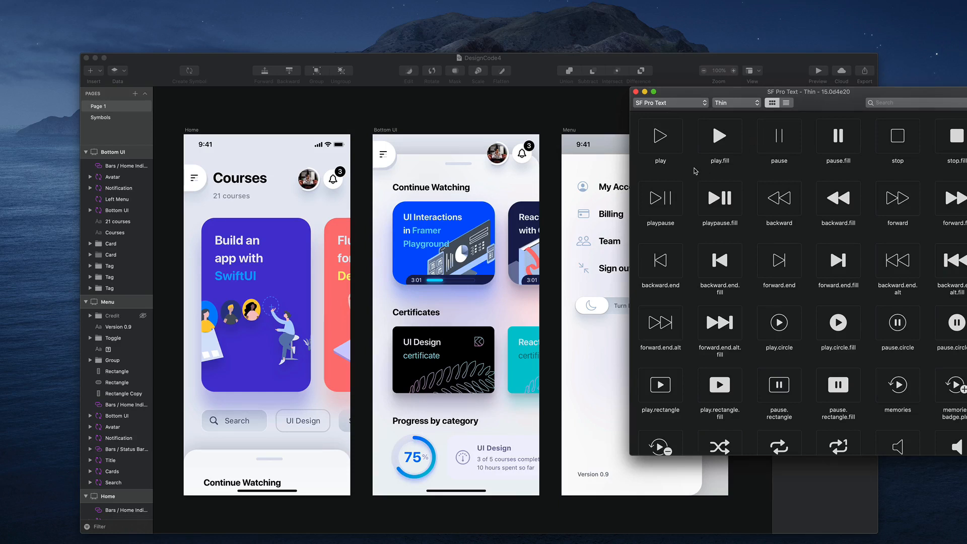
mouse_move(761, 184)
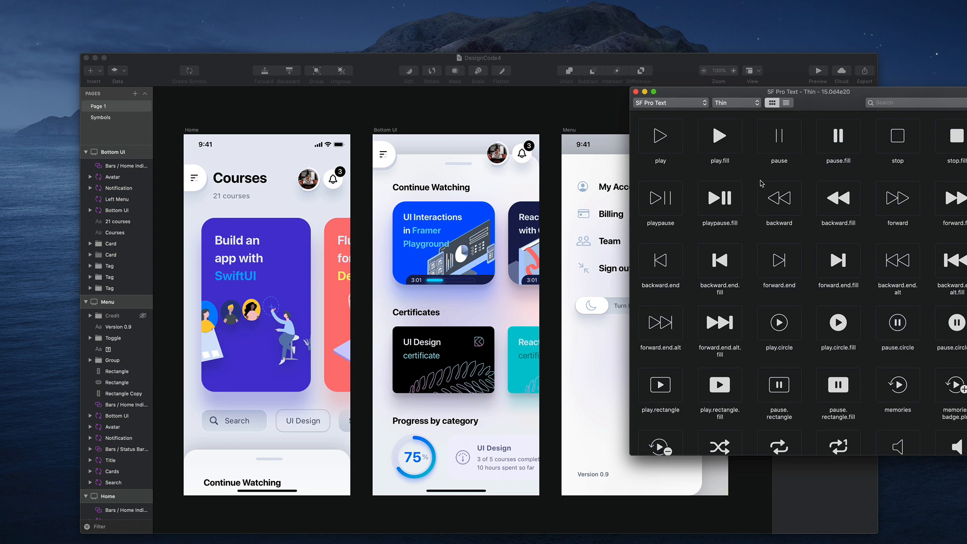
mouse_move(687, 107)
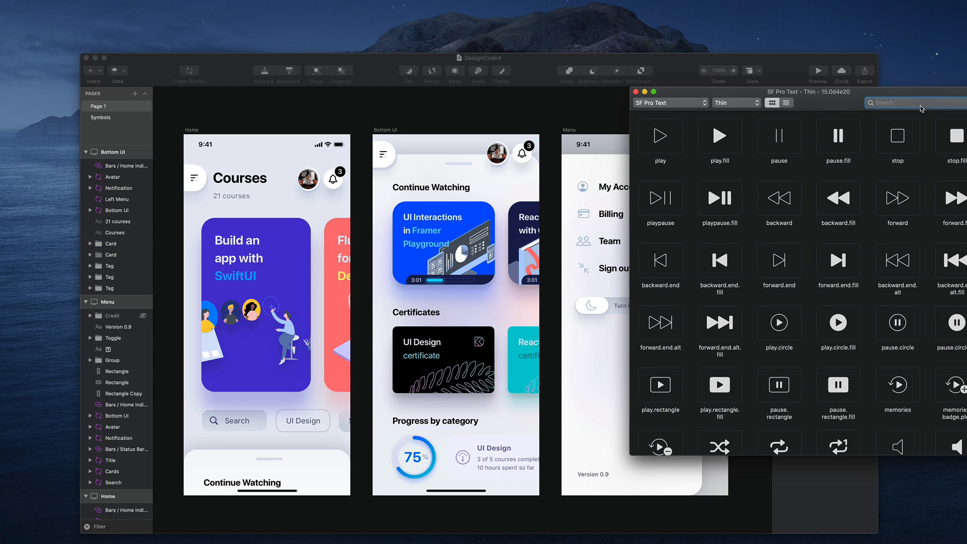
- Search SF Symbols for "card" to find the creditcard glyph for the Menu artboard
type("c")
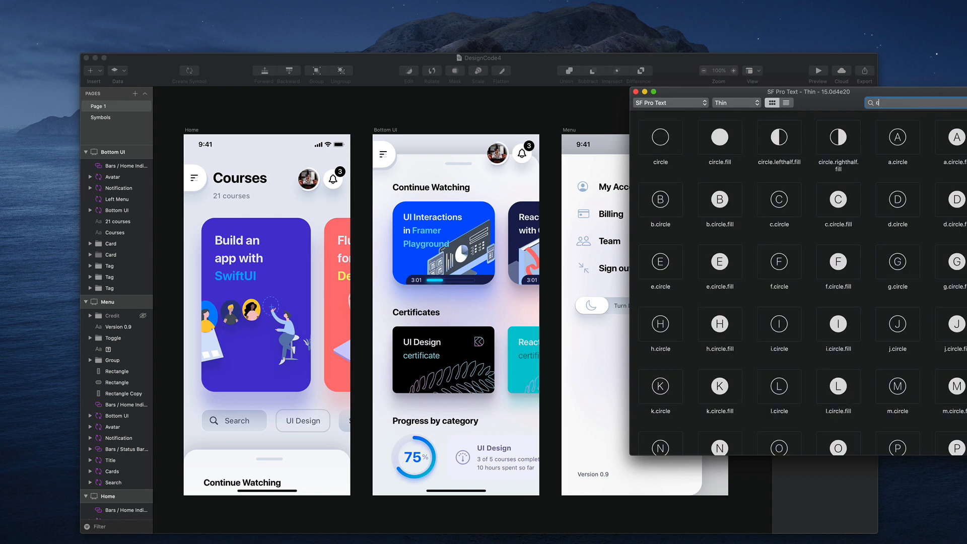
type("card")
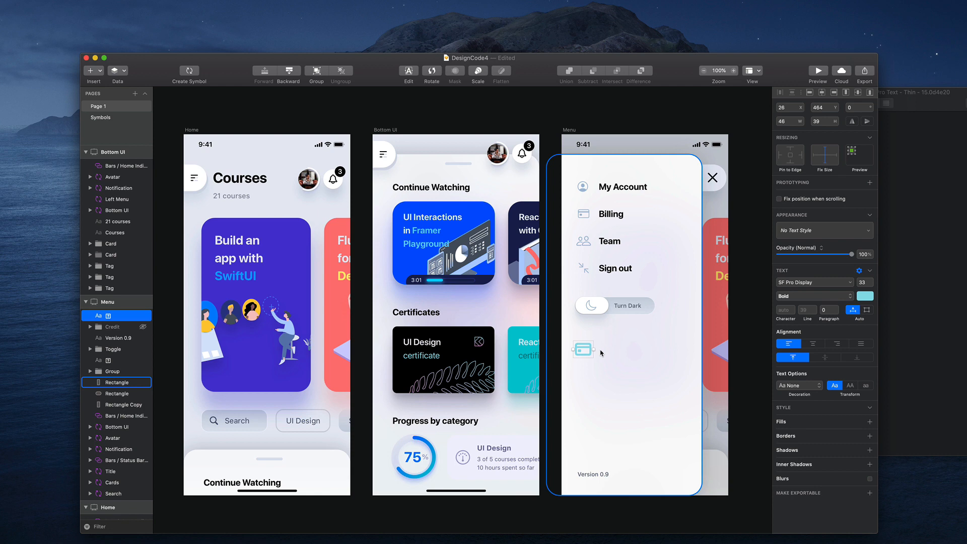
mouse_move(624, 335)
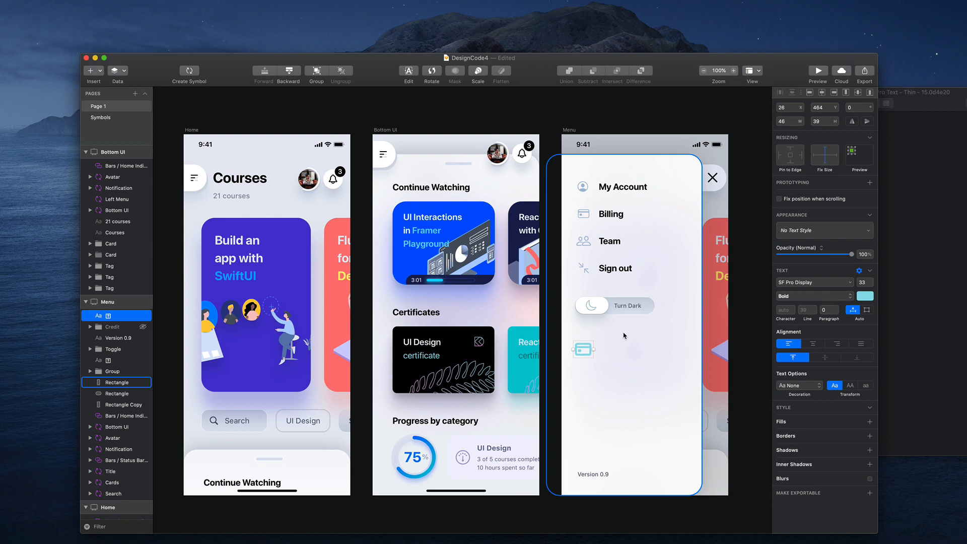
- Try Ultralight on the pasted card icon, then set its font weight to Black
left_click(815, 296)
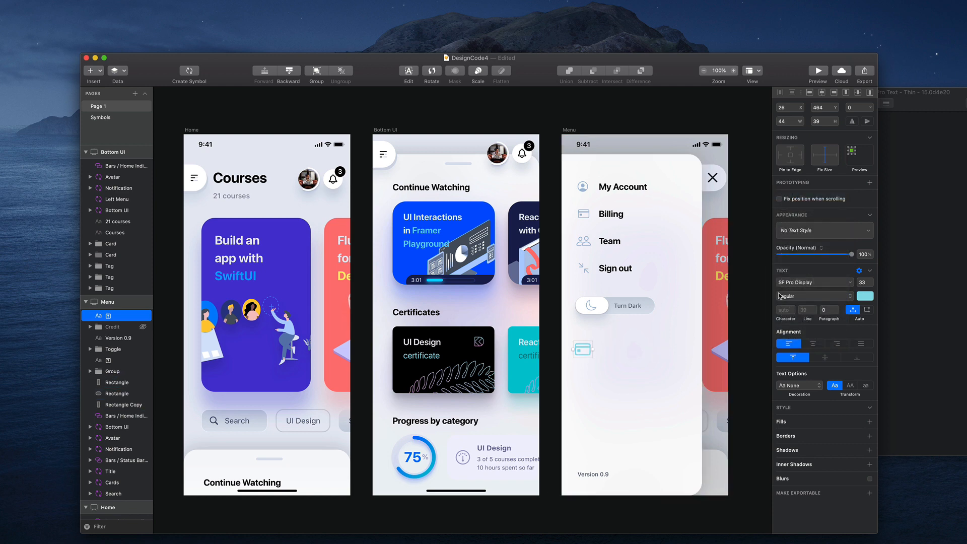
left_click(813, 296)
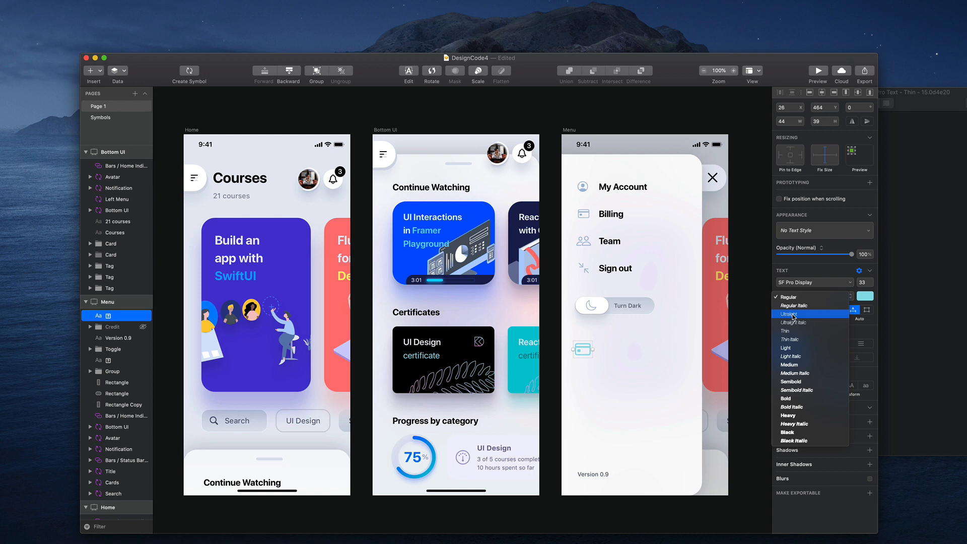
mouse_move(805, 355)
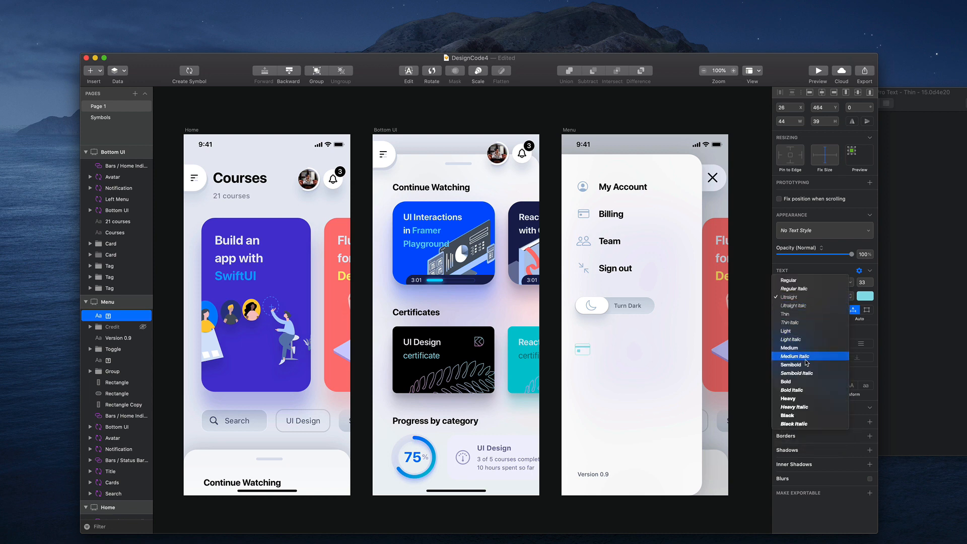
left_click(788, 415)
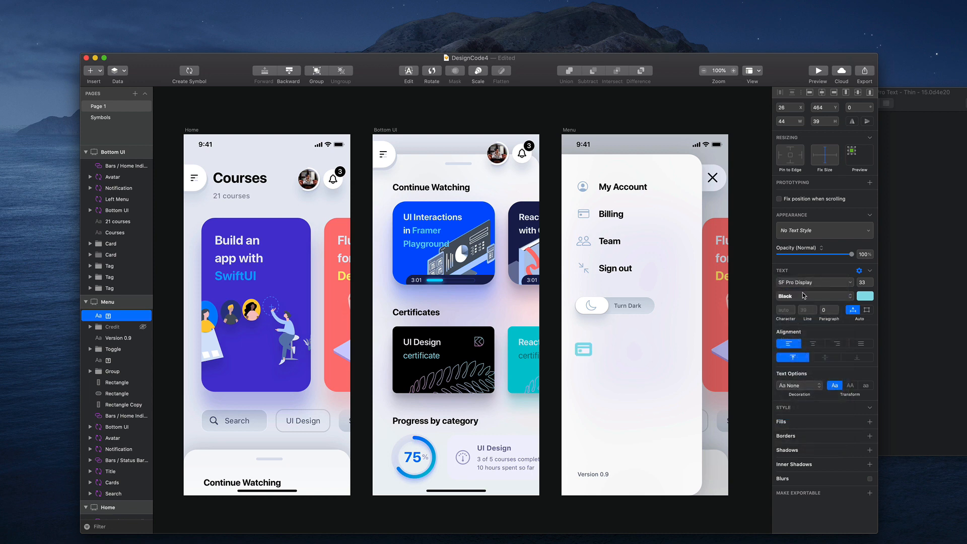
left_click(810, 296)
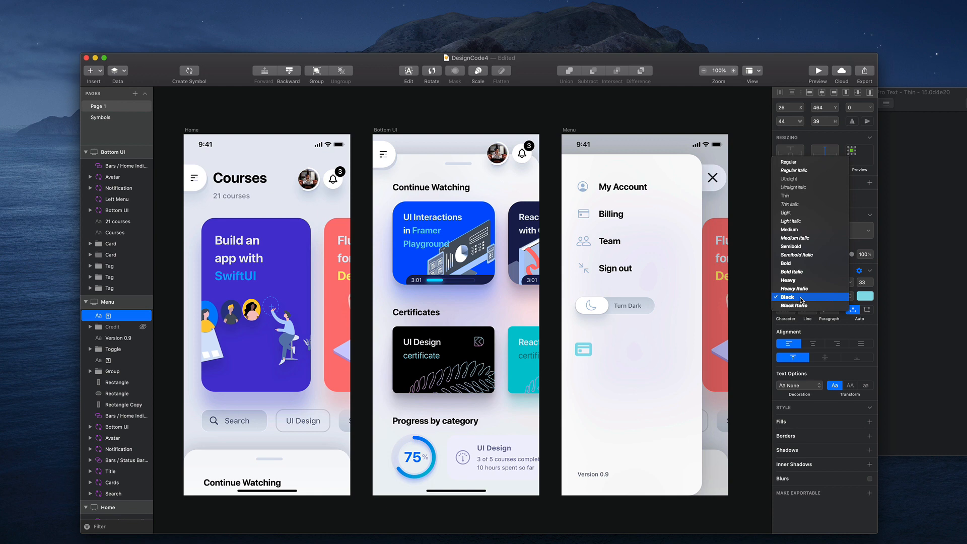
left_click(786, 296)
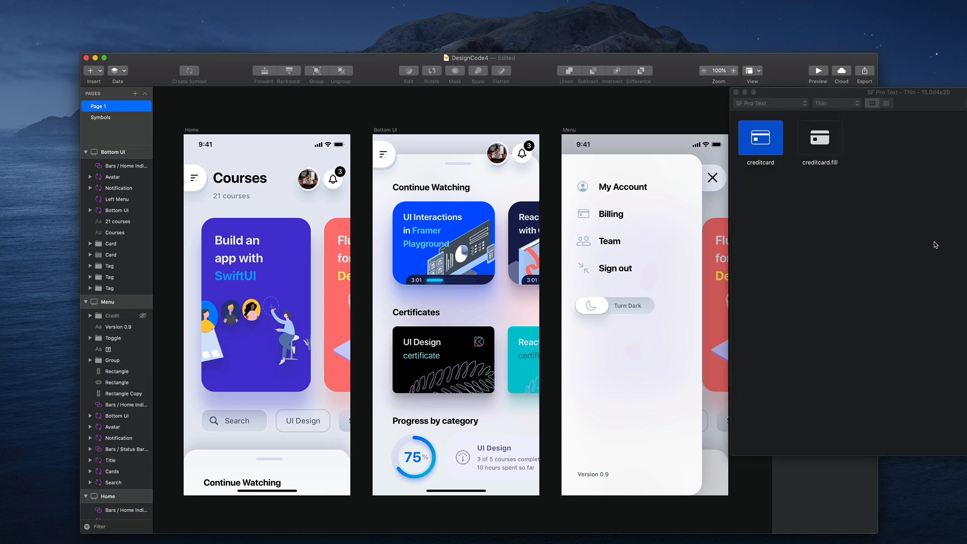
left_click(819, 137)
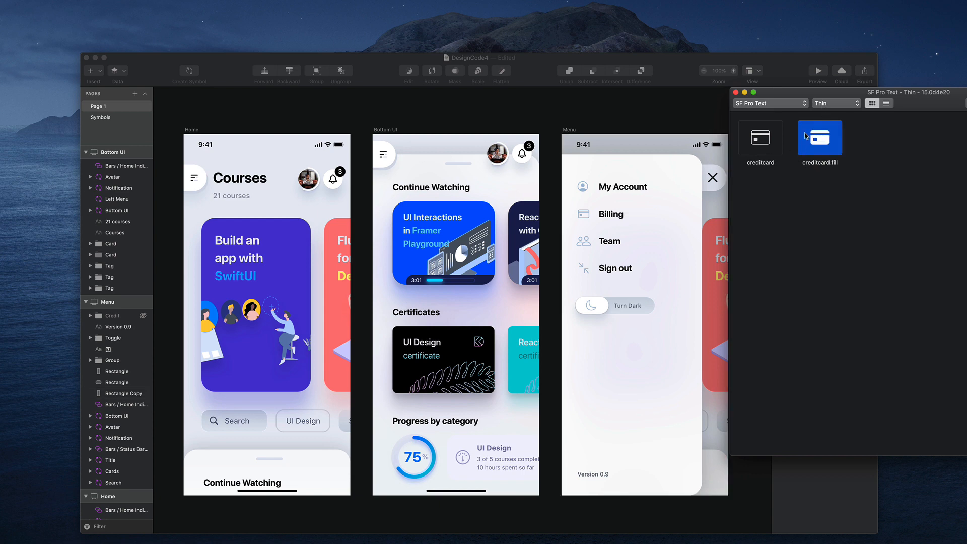
mouse_move(868, 167)
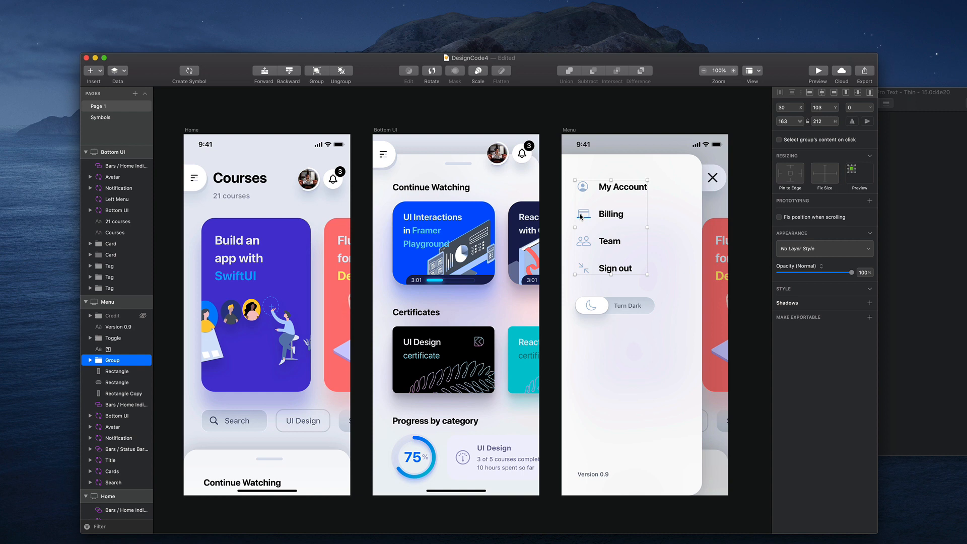
left_click(581, 214)
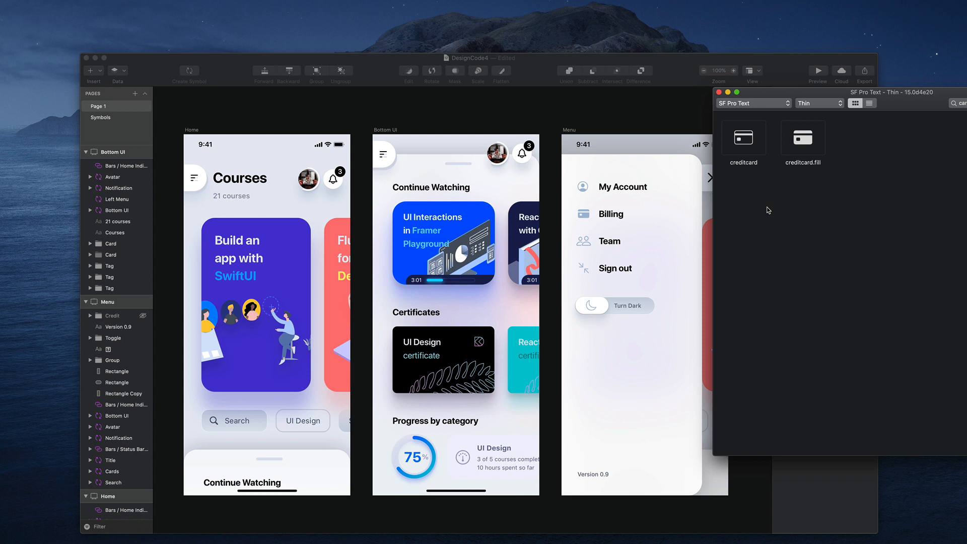
- Select the creditcard symbol in SF Symbols for export as a template
left_click(743, 138)
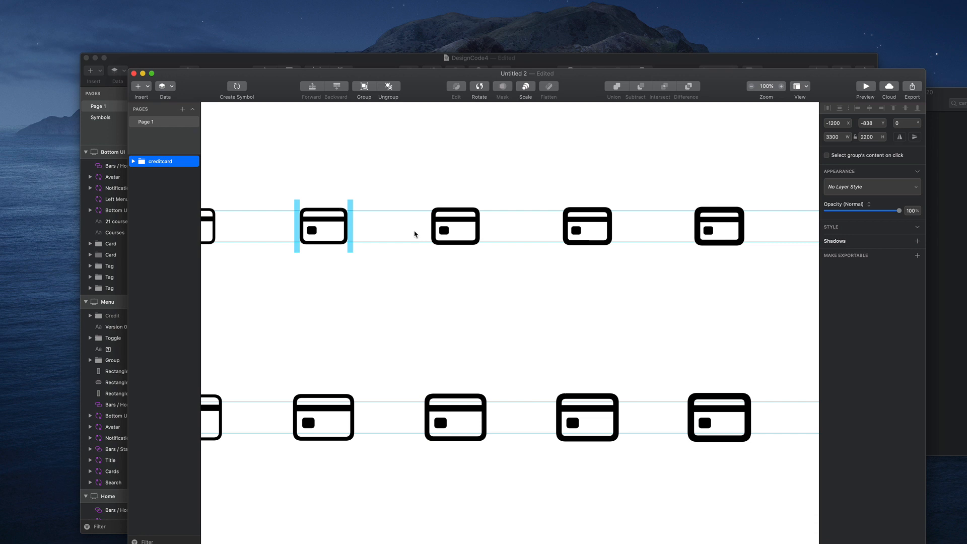
- Select the creditcard template artboard, then open Apple's SF Symbols guidelines page
left_click(751, 86)
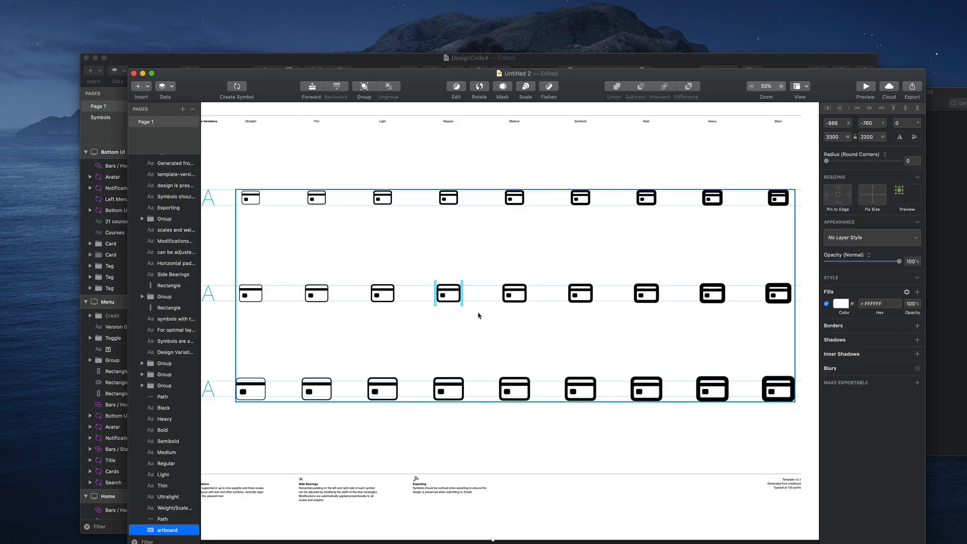
left_click(777, 85)
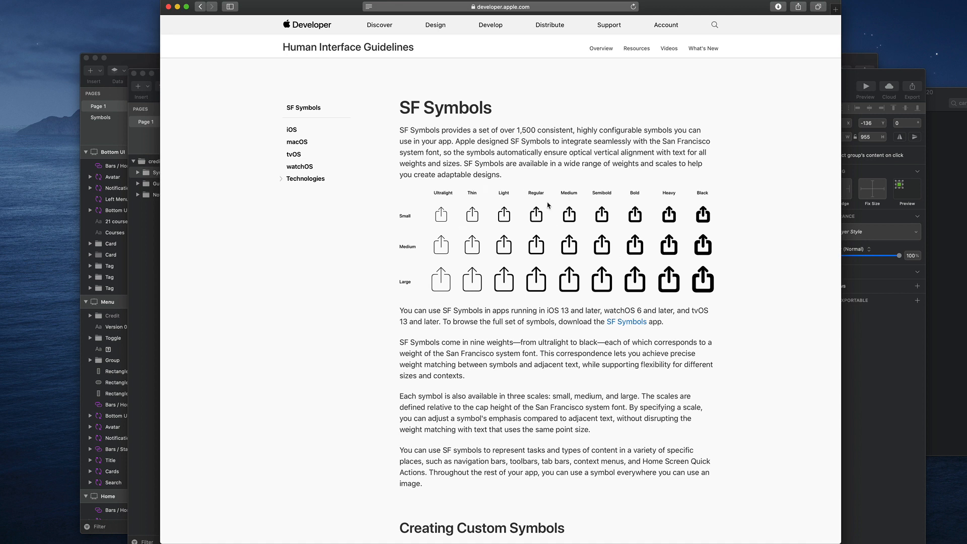
mouse_move(580, 181)
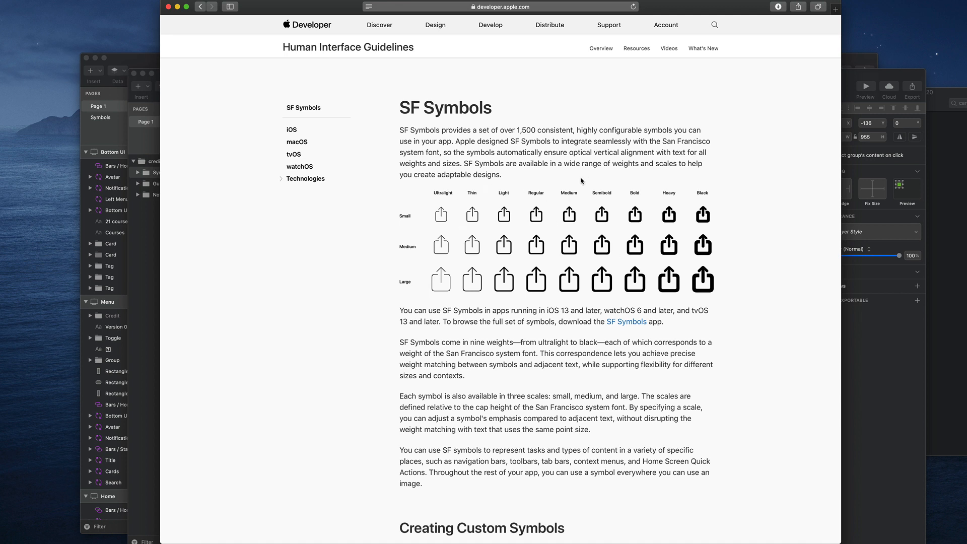